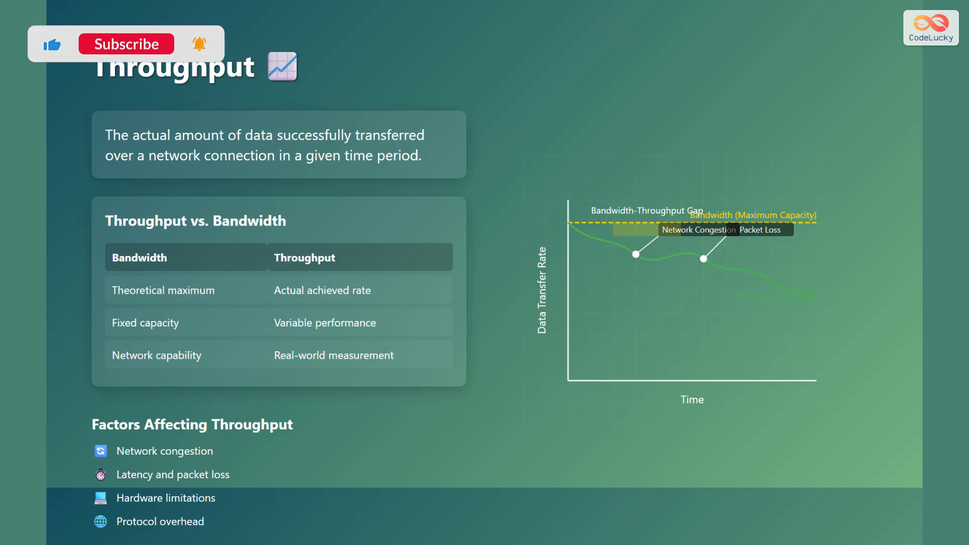
Show the Throughput slide with its bandwidth-versus-throughput table and gap chart
click(126, 44)
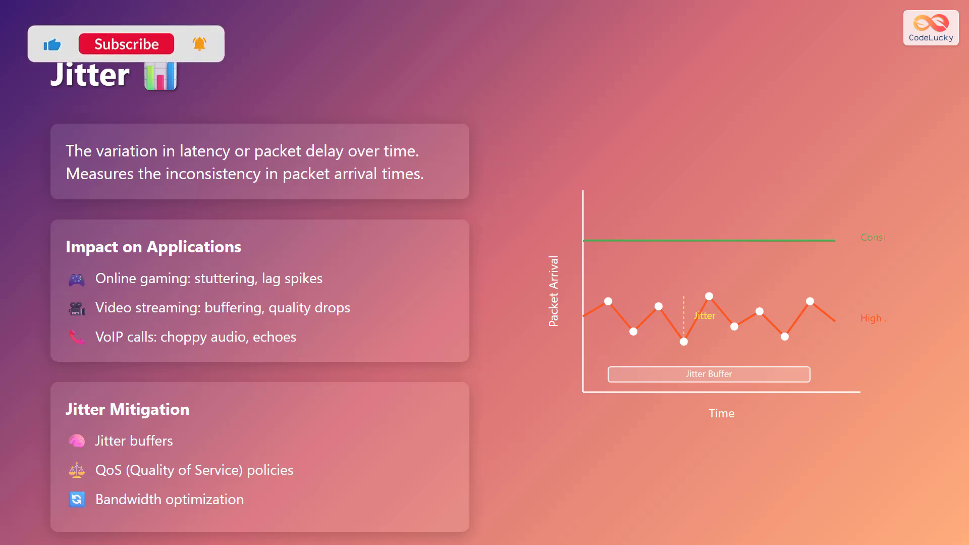
Show the Jitter slide with its impacts, mitigation methods and packet-arrival chart
click(126, 44)
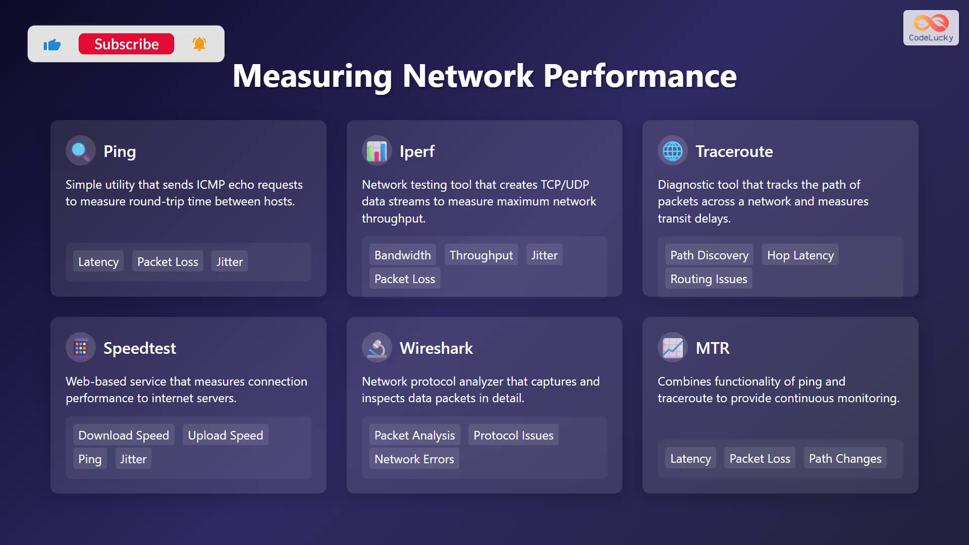
Show the slide of six measurement tools: Ping, Iperf, Traceroute, Speedtest, Wireshark, MTR
click(126, 44)
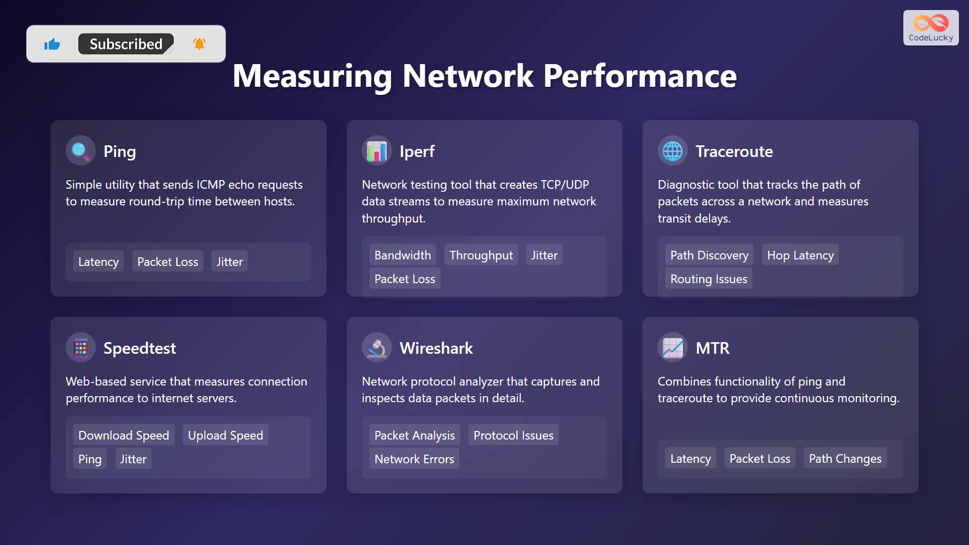